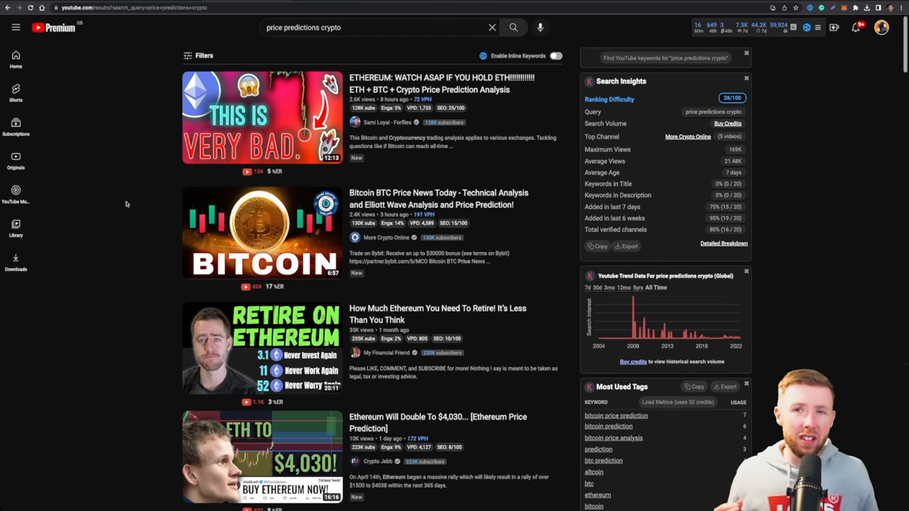
Zoom out on the DOTUSDT chart to bring the full 2021 peak and 2022 decline into view.
{"action": "scroll", "scroll_direction": "down", "scroll_amount": 3}
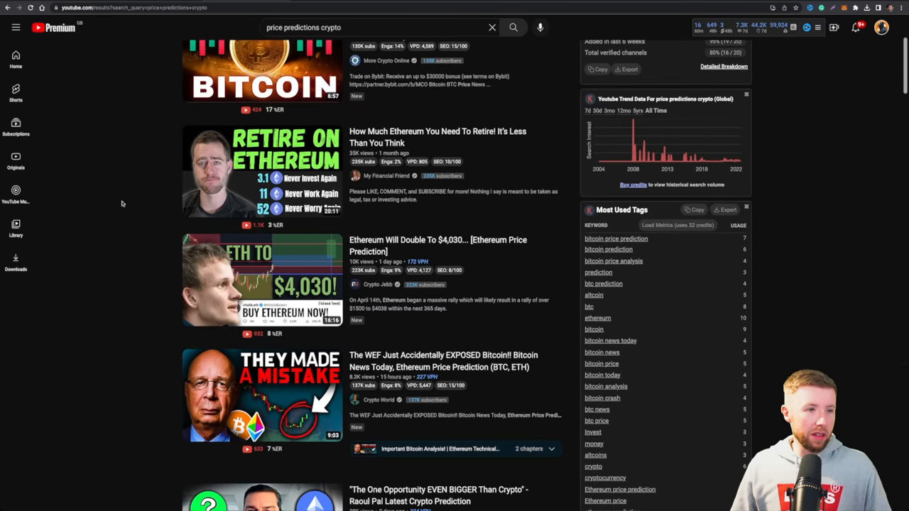
{"action": "scroll", "scroll_direction": "down", "scroll_amount": 3}
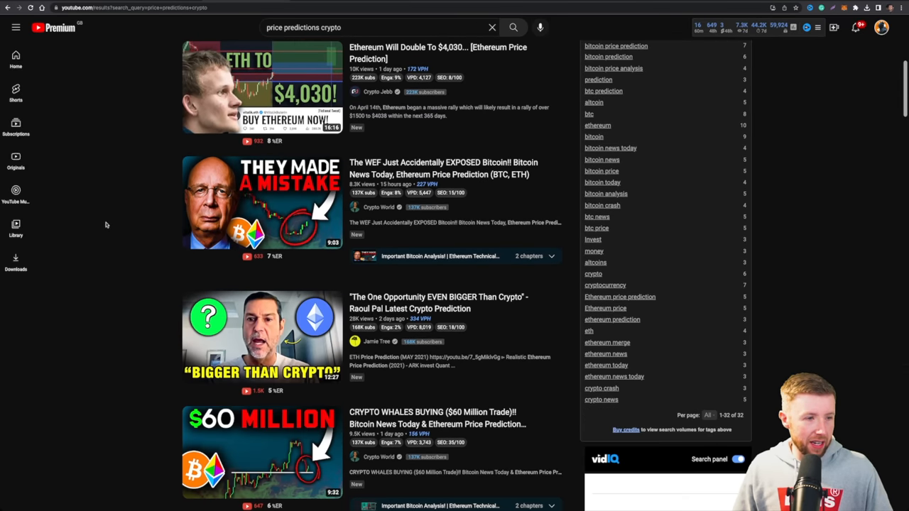
{"action": "scroll", "scroll_direction": "down", "scroll_amount": 3}
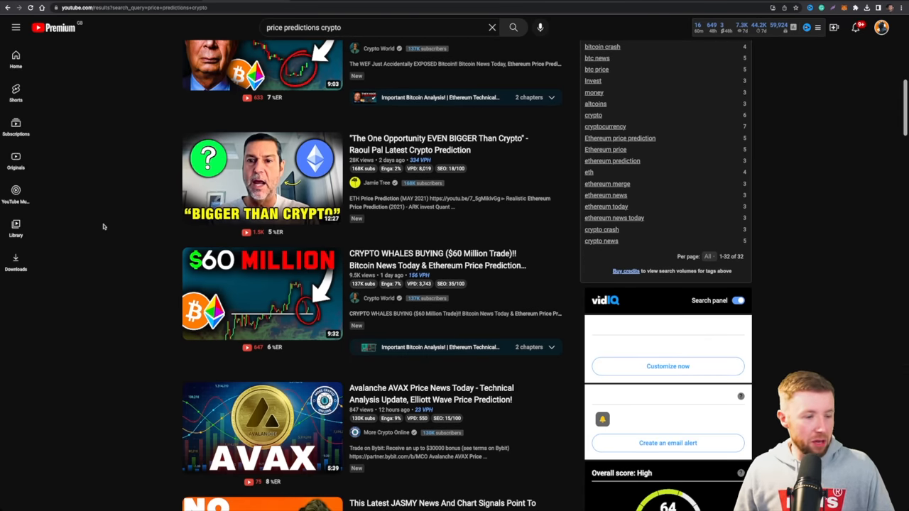
{"action": "scroll", "scroll_direction": "down", "scroll_amount": 3}
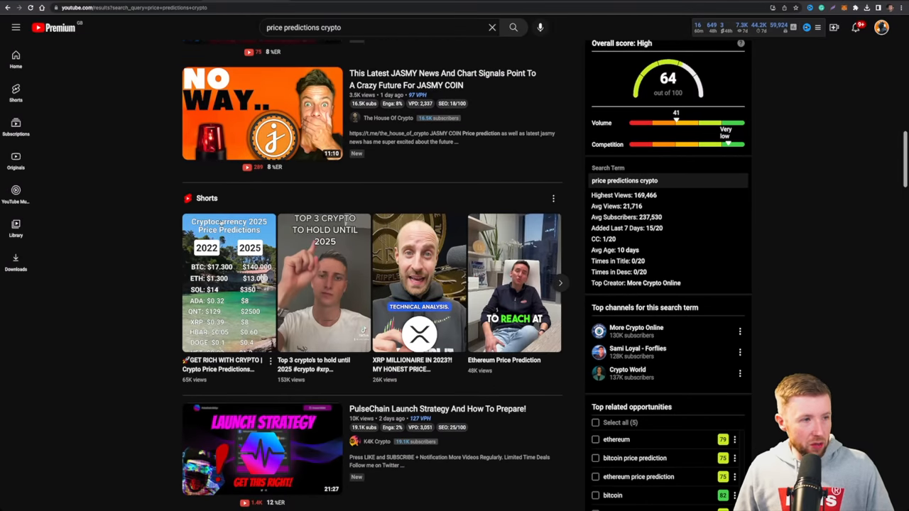
{"action": "mouse_move", "coordinate": [118, 220]}
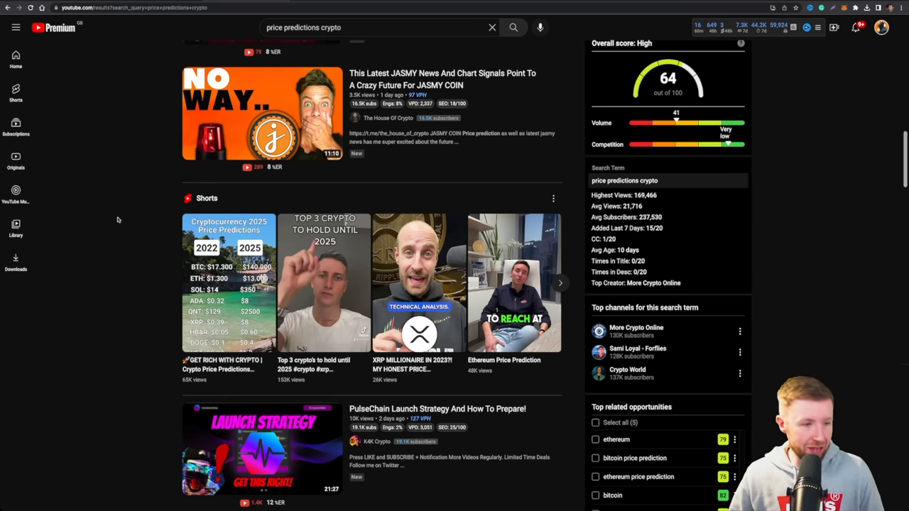
{"action": "scroll", "scroll_direction": "down", "scroll_amount": 3}
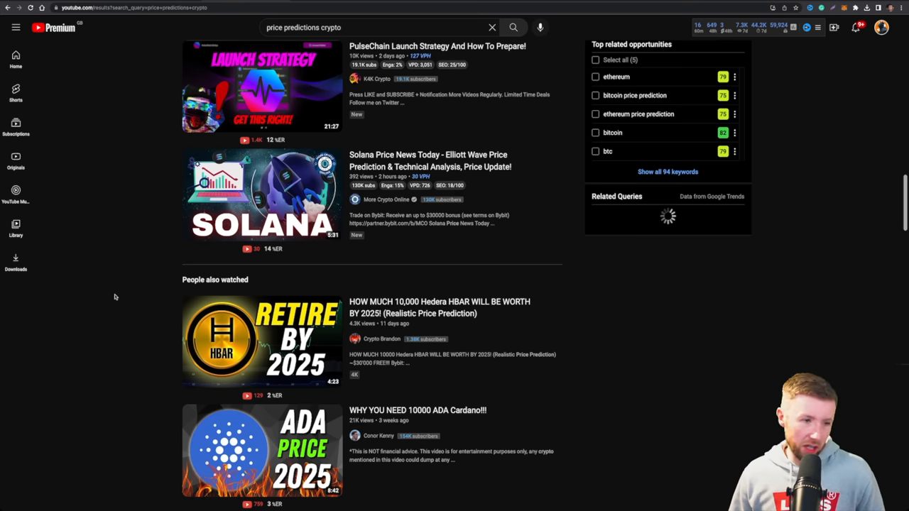
{"action": "scroll", "scroll_direction": "down", "scroll_amount": 3}
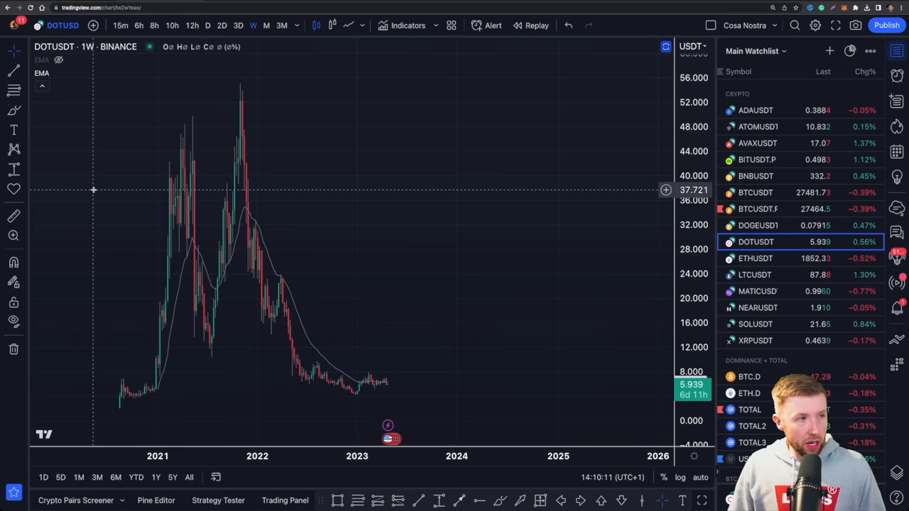
{"action": "mouse_move", "coordinate": [177, 105]}
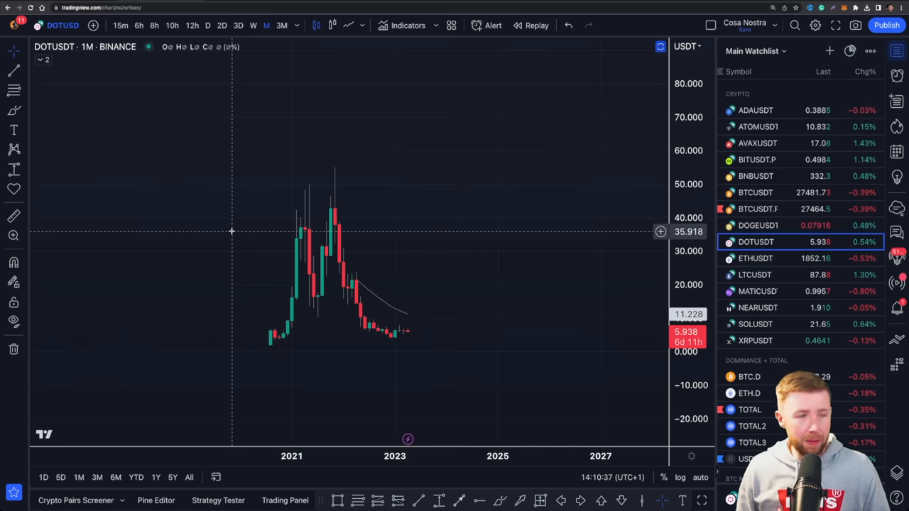
Return the DOTUSDT chart to the weekly (W) timeframe.
{"action": "left_click", "coordinate": [253, 25]}
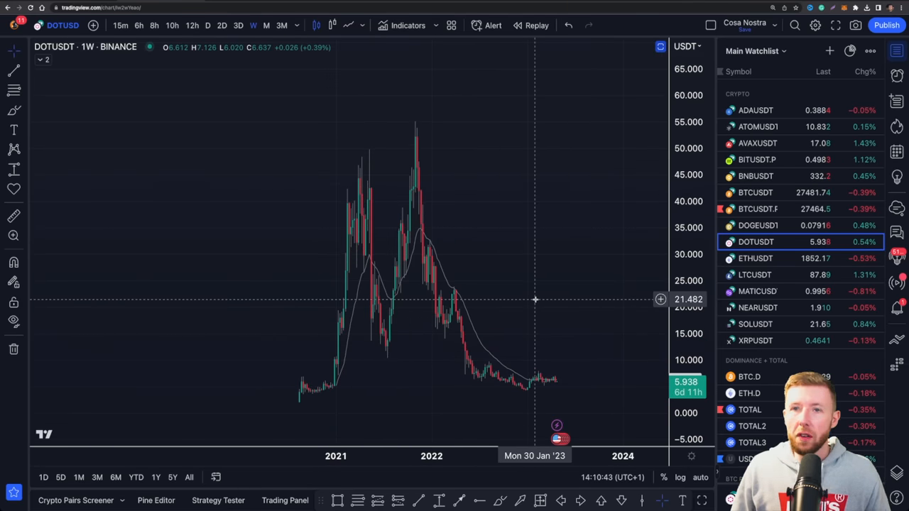
{"action": "mouse_move", "coordinate": [516, 276]}
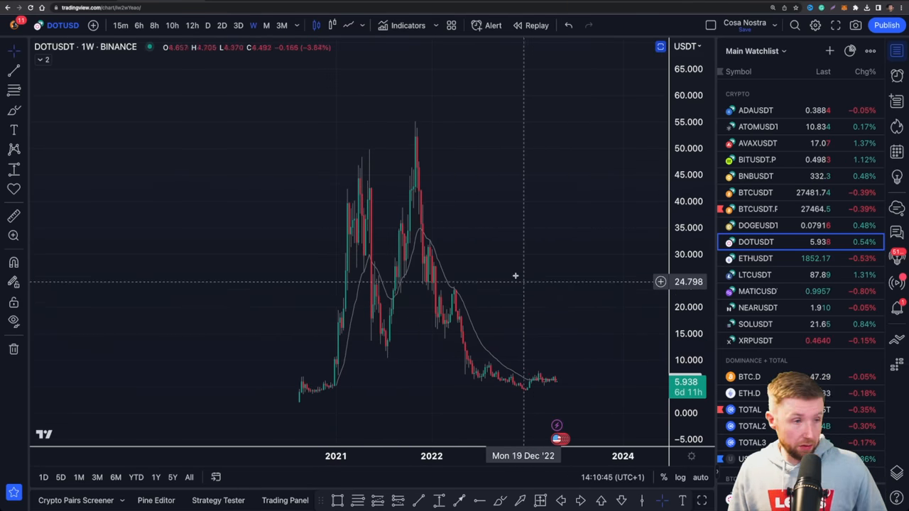
{"action": "mouse_move", "coordinate": [380, 348]}
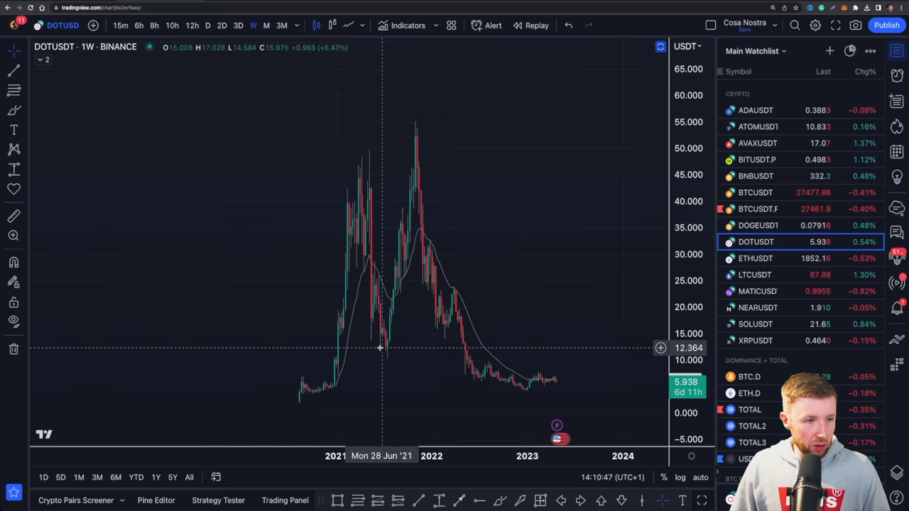
{"action": "mouse_move", "coordinate": [440, 325]}
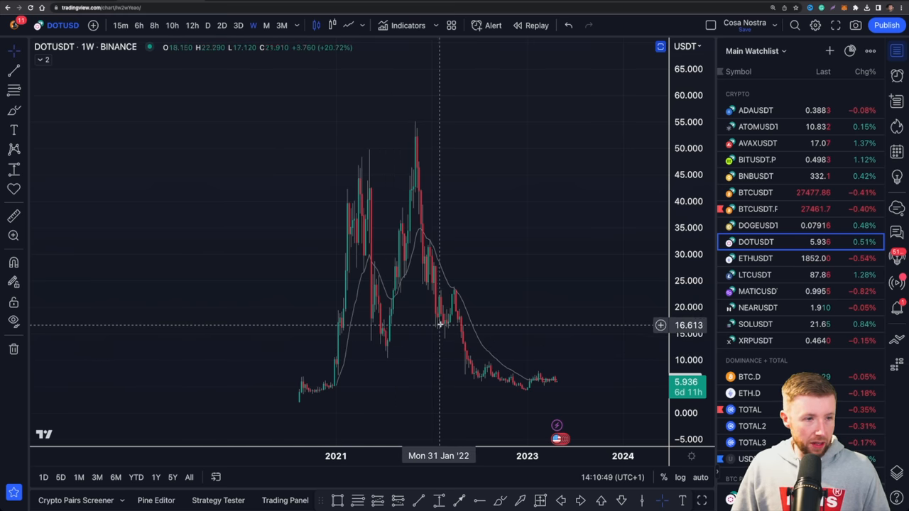
{"action": "mouse_move", "coordinate": [447, 326]}
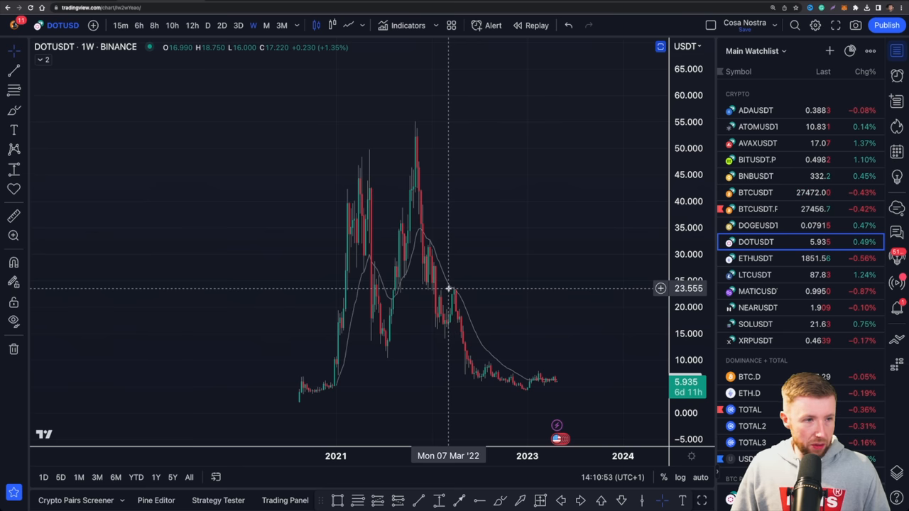
{"action": "mouse_move", "coordinate": [431, 249]}
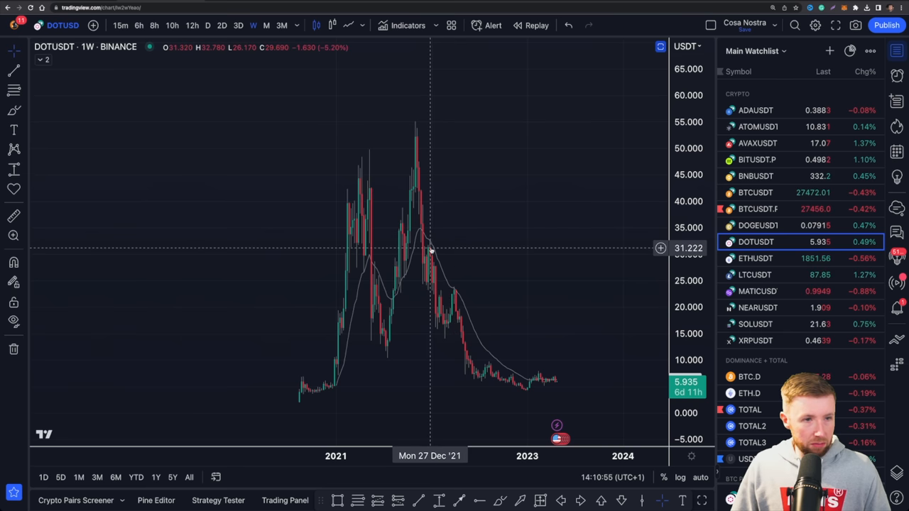
{"action": "mouse_move", "coordinate": [533, 256]}
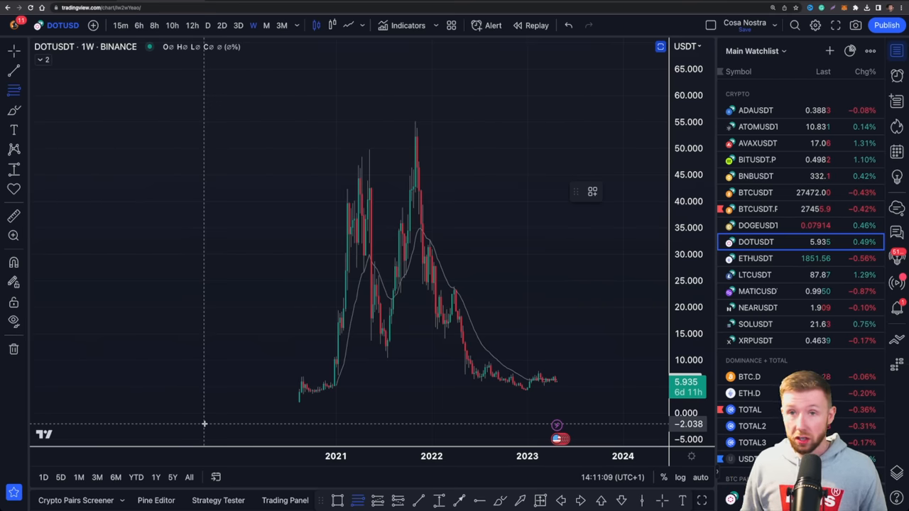
{"action": "mouse_move", "coordinate": [401, 189]}
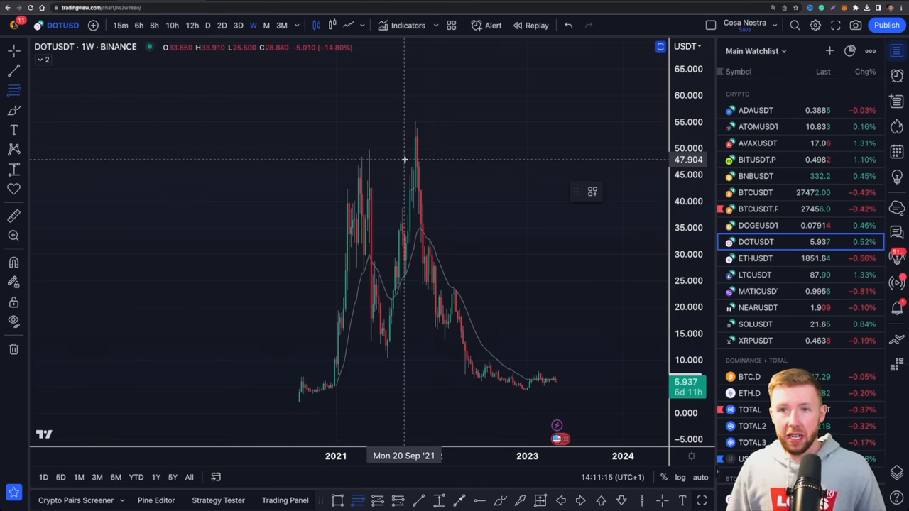
{"action": "mouse_move", "coordinate": [416, 120]}
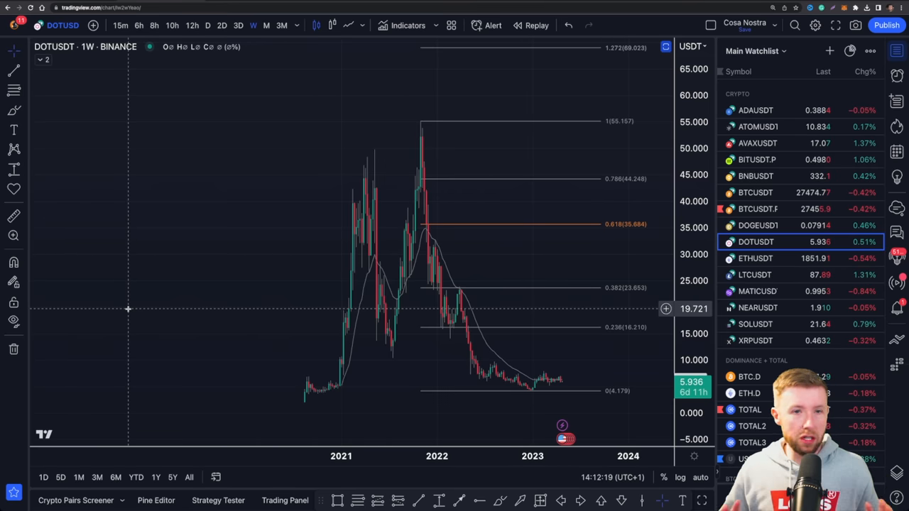
{"action": "mouse_move", "coordinate": [177, 291]}
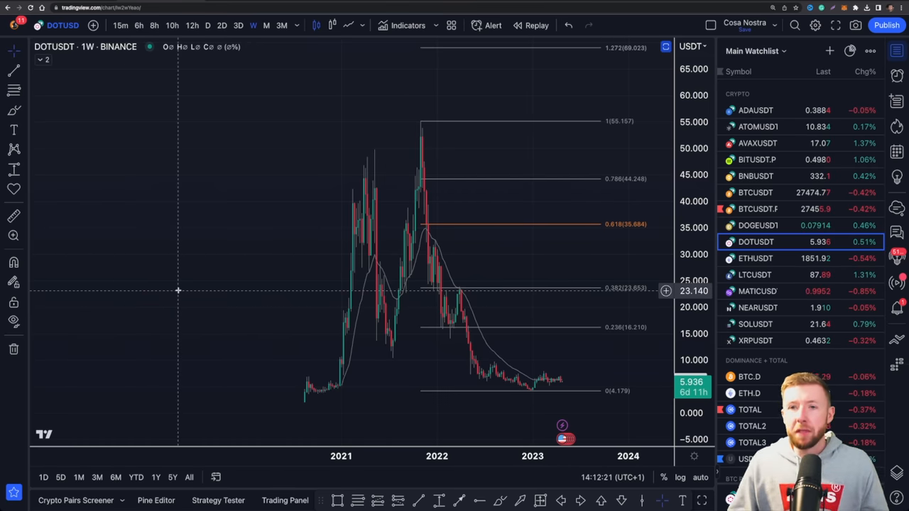
{"action": "mouse_move", "coordinate": [504, 206]}
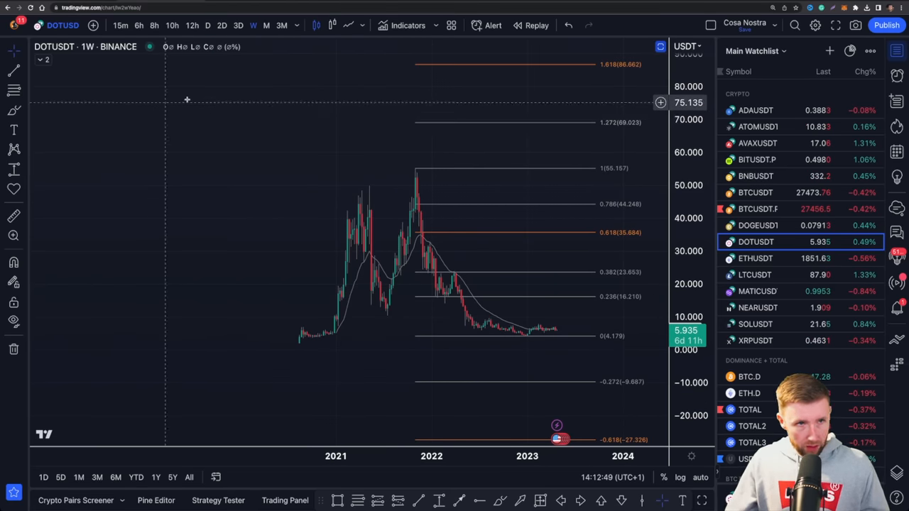
{"action": "mouse_move", "coordinate": [570, 125]}
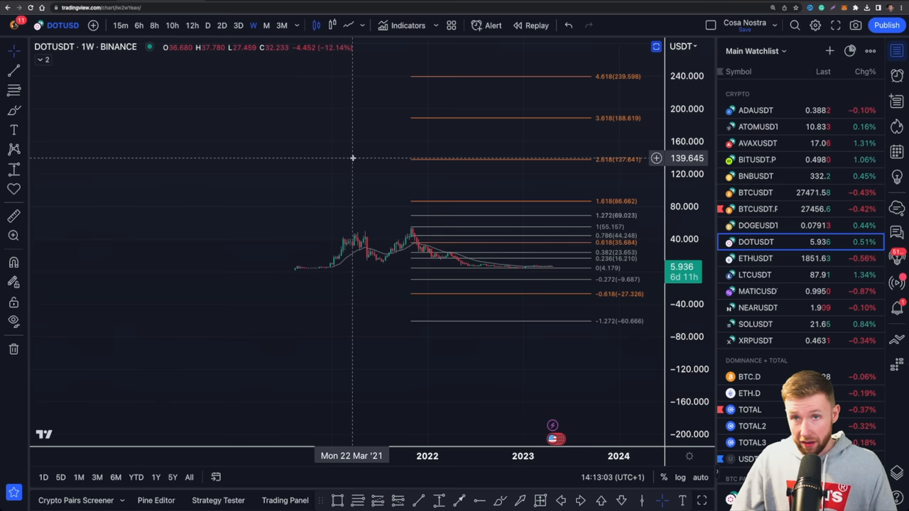
{"action": "mouse_move", "coordinate": [302, 129]}
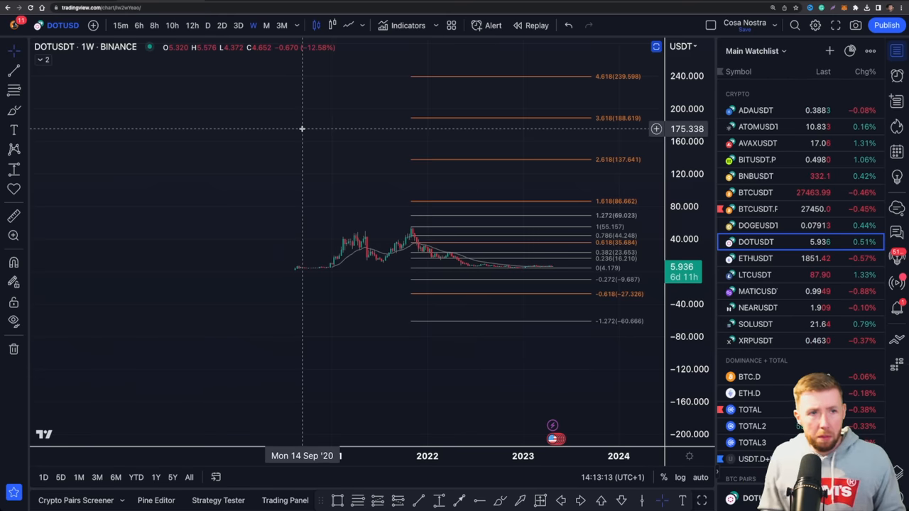
{"action": "mouse_move", "coordinate": [582, 212]}
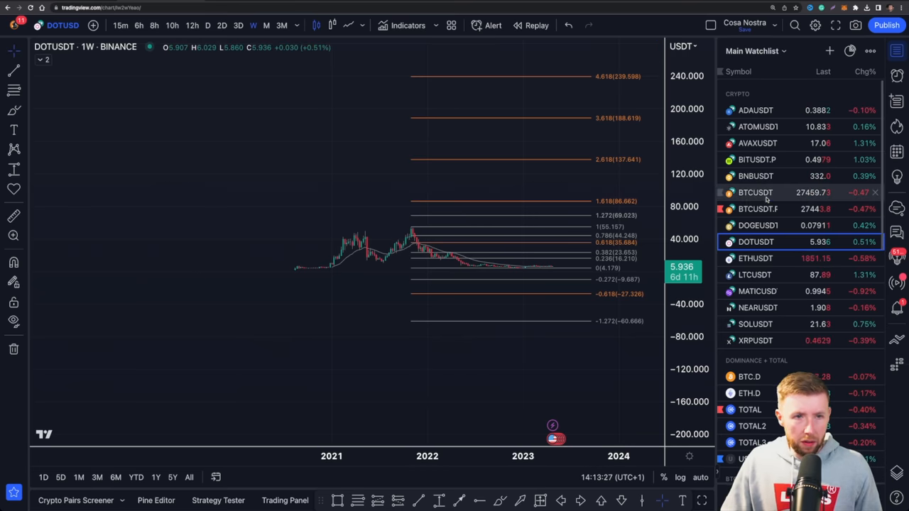
Load BTCUSDT from the watchlist onto the weekly chart.
{"action": "left_click", "coordinate": [755, 192]}
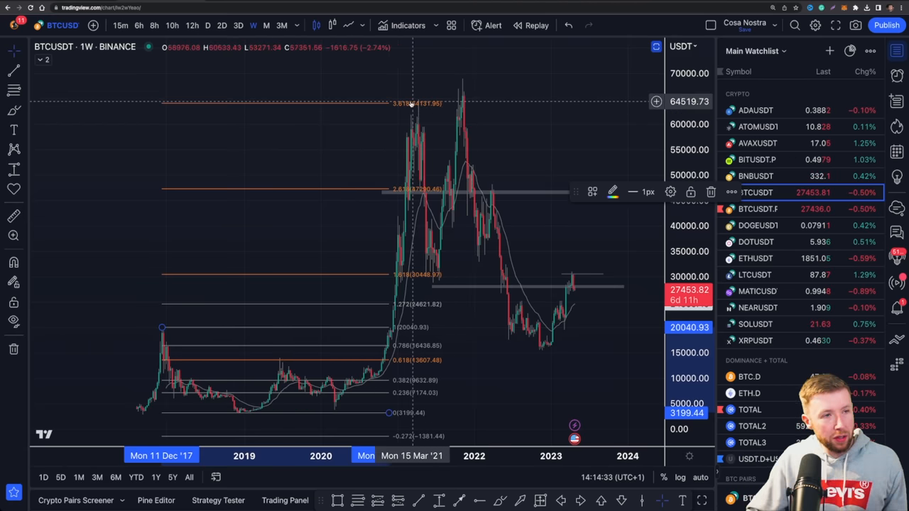
{"action": "mouse_move", "coordinate": [478, 119]}
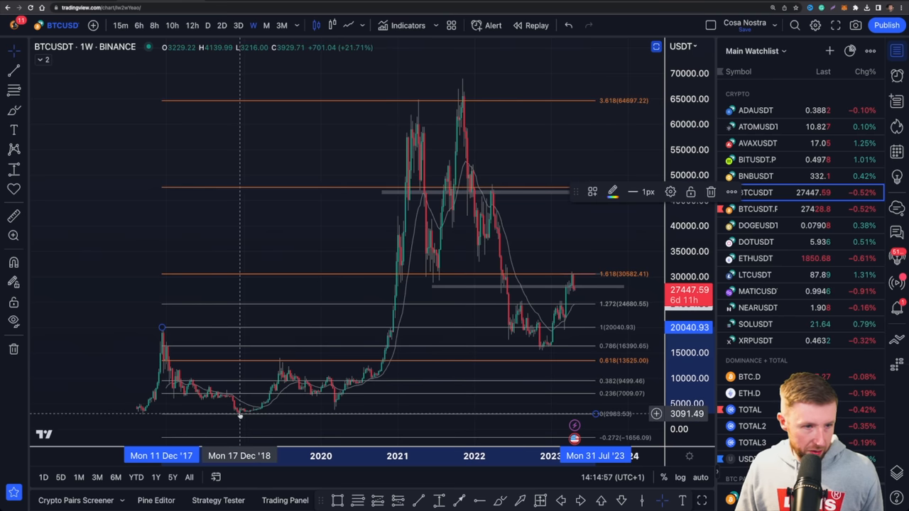
Re-anchor the Fibonacci at the ~2,984 December 2018 low, moving 2.618 to 47,640 and 3.618 to 64,697.
{"action": "left_click_drag", "start_coordinate": [240, 416], "coordinate": [148, 313]}
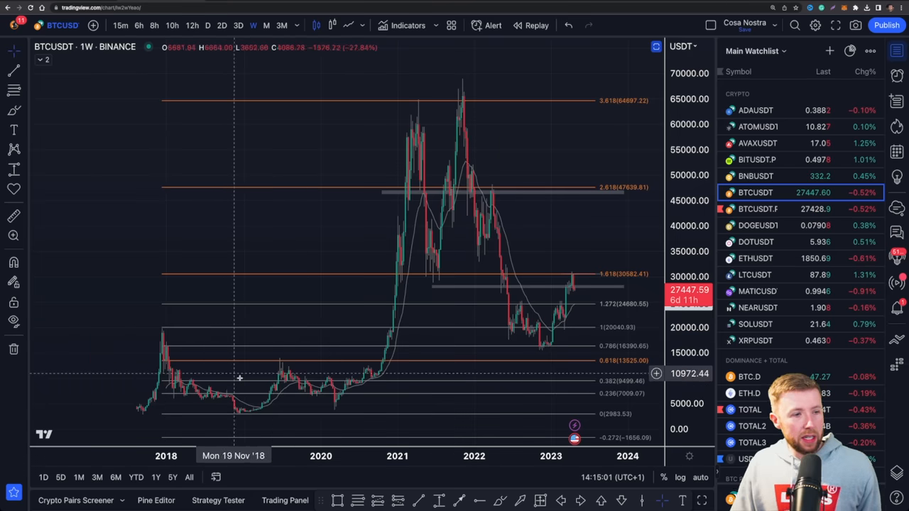
{"action": "mouse_move", "coordinate": [440, 169]}
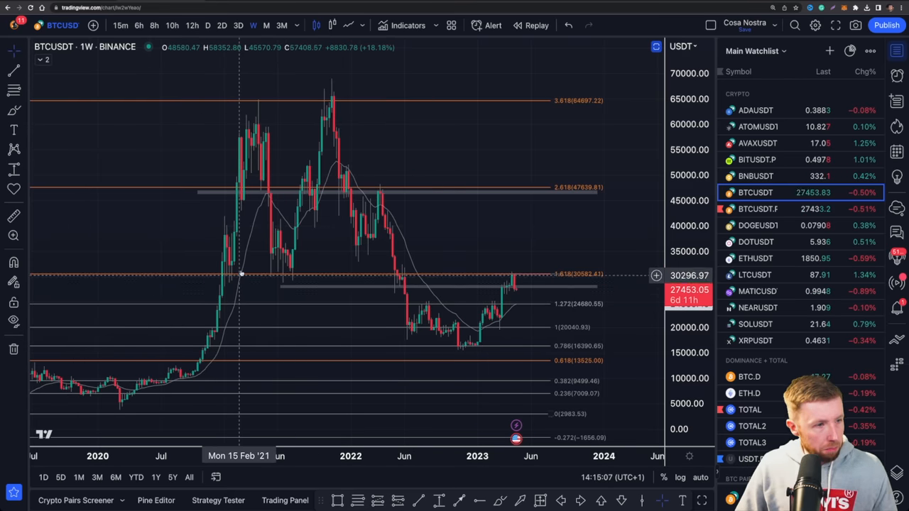
{"action": "mouse_move", "coordinate": [227, 273]}
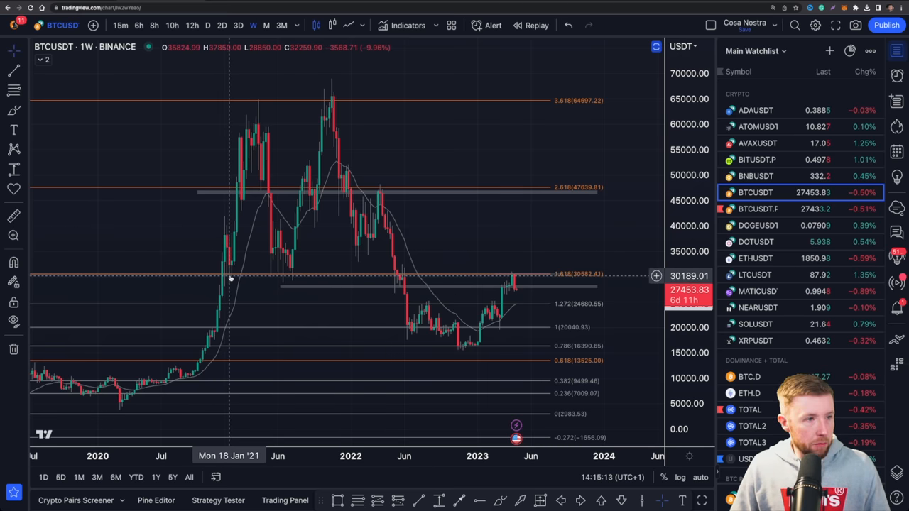
{"action": "mouse_move", "coordinate": [249, 173]}
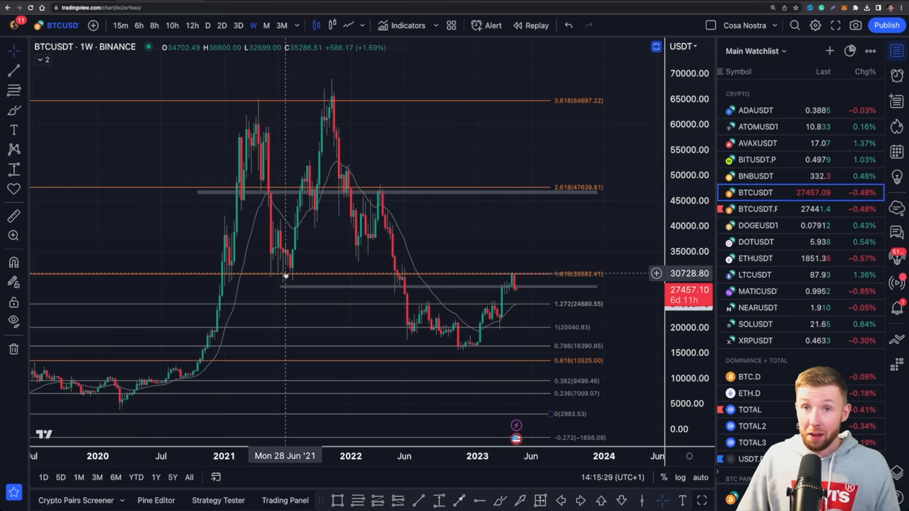
{"action": "mouse_move", "coordinate": [319, 105]}
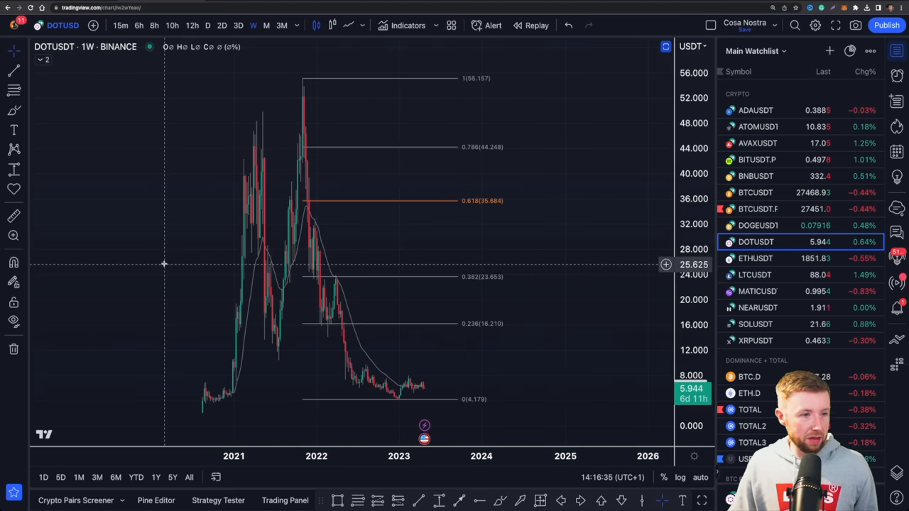
{"action": "mouse_move", "coordinate": [536, 177]}
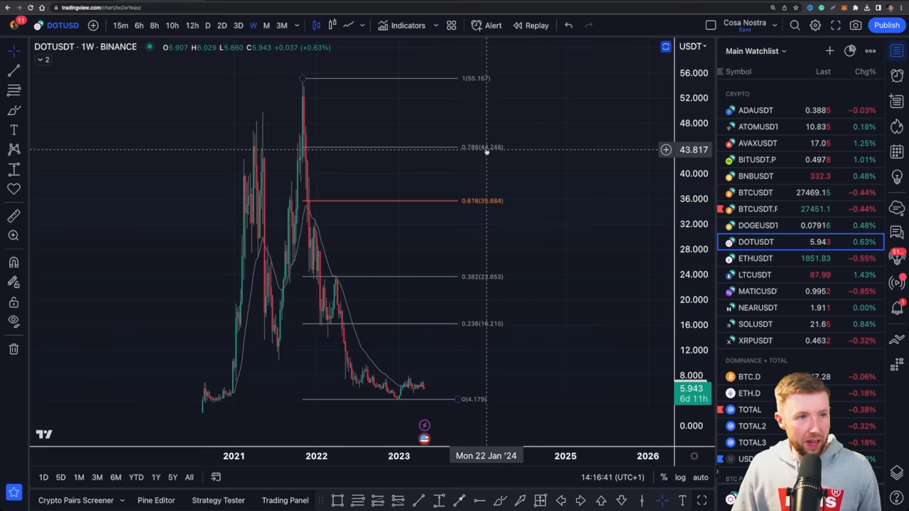
{"action": "mouse_move", "coordinate": [491, 155]}
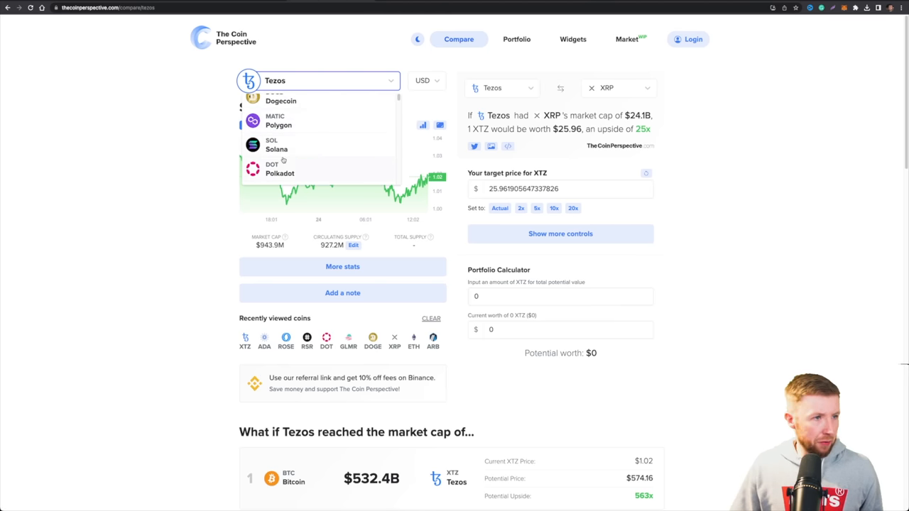
Select Polkadot as the comparison coin and start editing the DOT target price.
{"action": "left_click", "coordinate": [279, 168]}
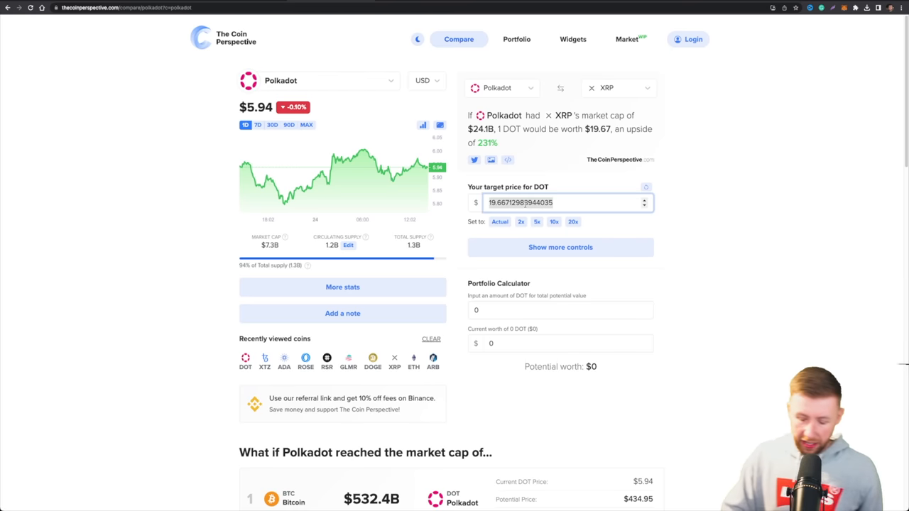
{"action": "left_click", "coordinate": [591, 88]}
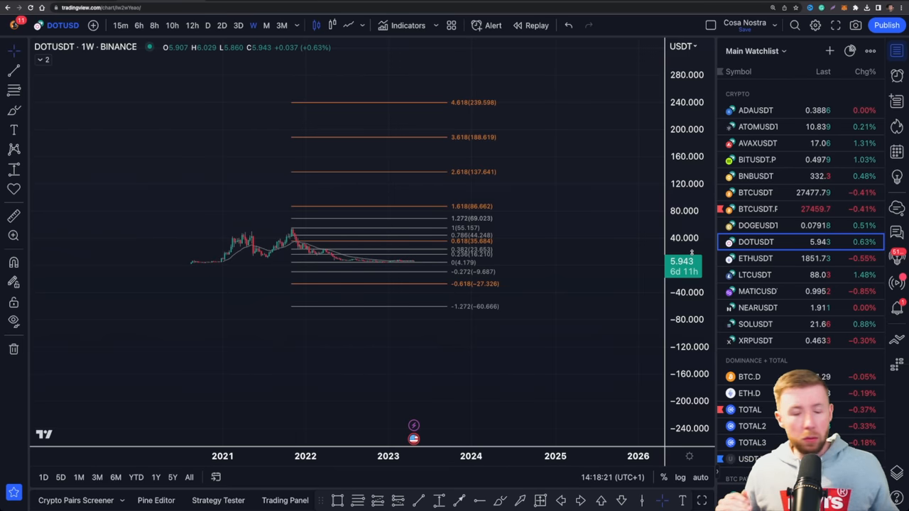
{"action": "mouse_move", "coordinate": [431, 50]}
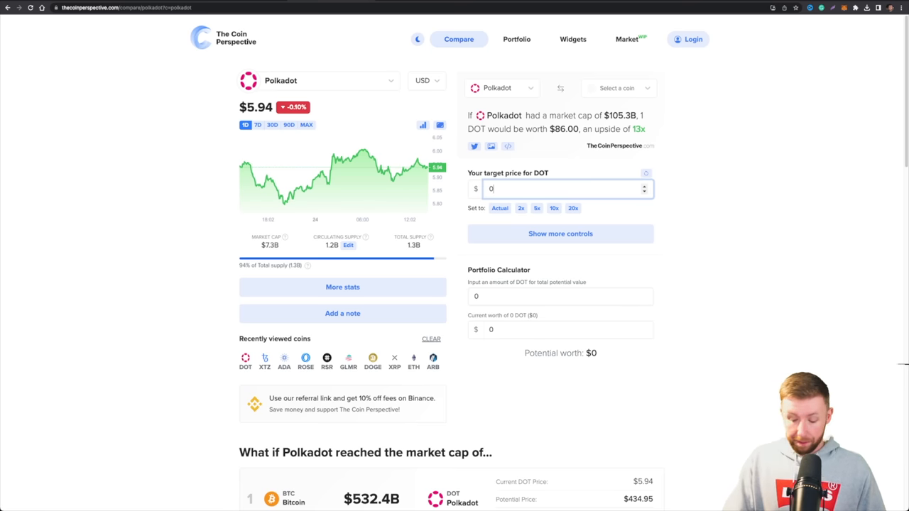
Enter 24 as the start of a new, higher DOT target price.
{"action": "type", "text": "24"}
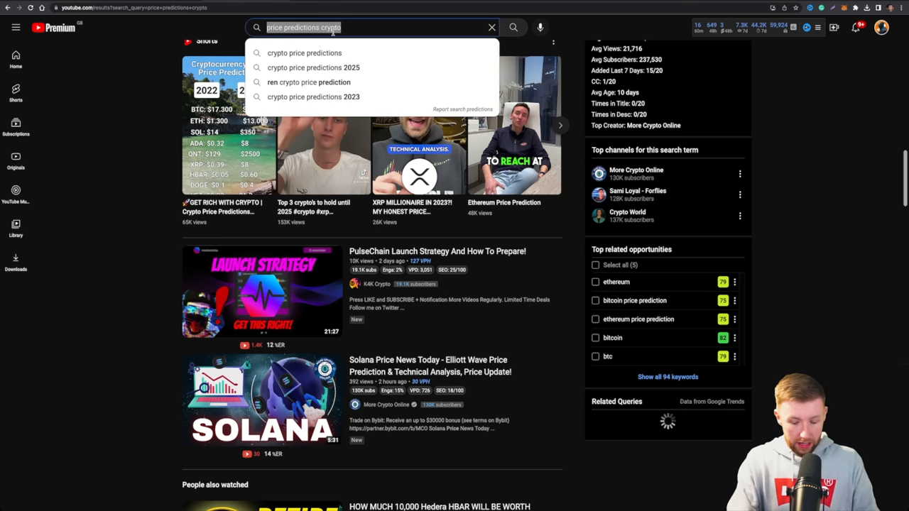
Search YouTube for 'price prediction dot' and scroll through the Polkadot prediction videos.
{"action": "type", "text": "pto"}
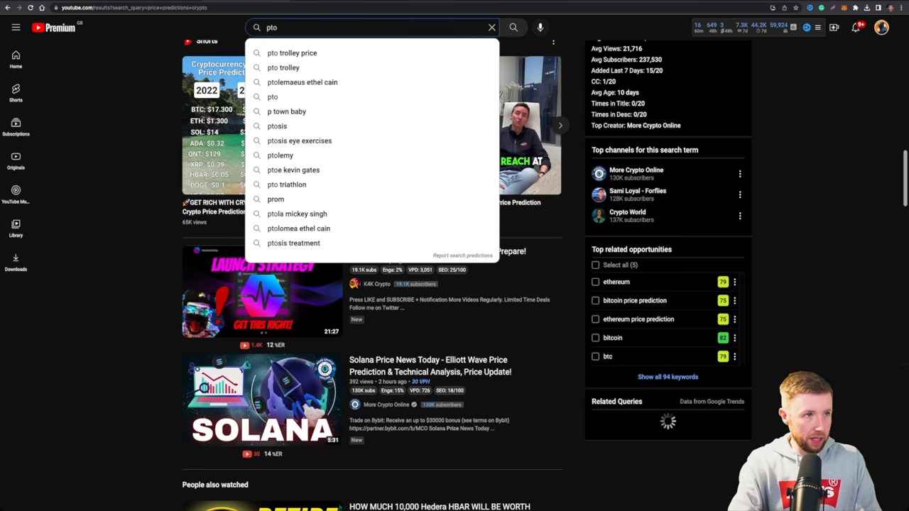
{"action": "type", "text": "price prediction dot"}
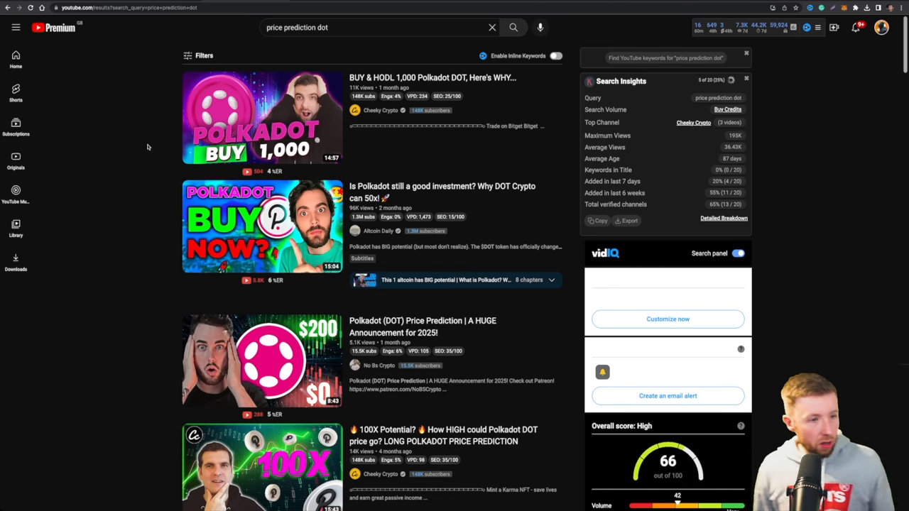
{"action": "mouse_move", "coordinate": [215, 302]}
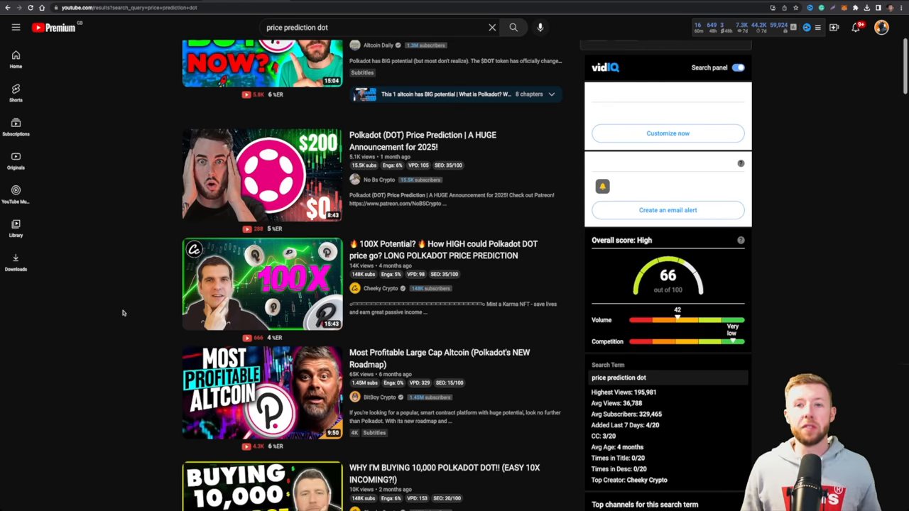
{"action": "scroll", "scroll_direction": "down", "scroll_amount": 3}
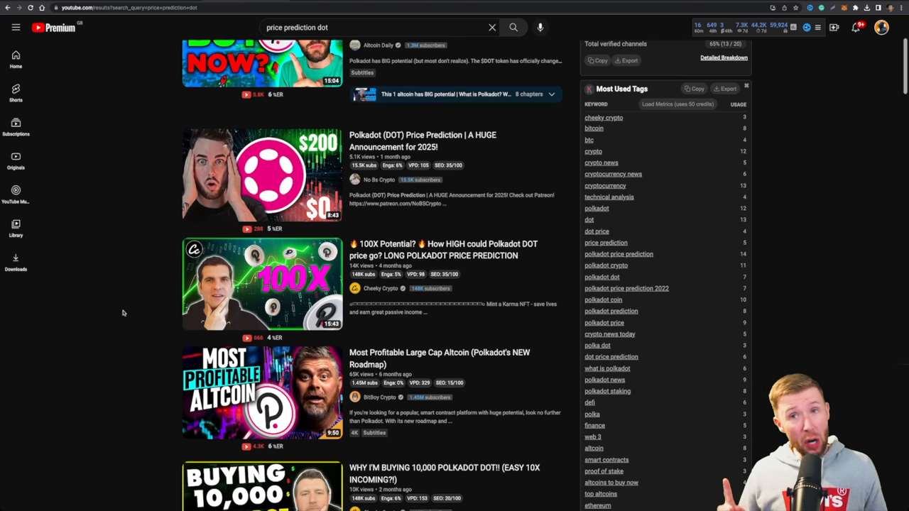
{"action": "mouse_move", "coordinate": [347, 18]}
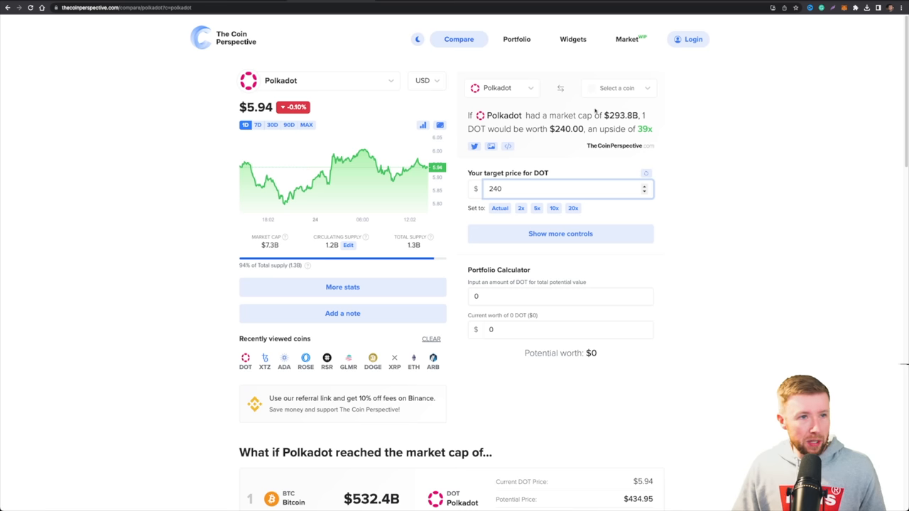
{"action": "mouse_move", "coordinate": [596, 145]}
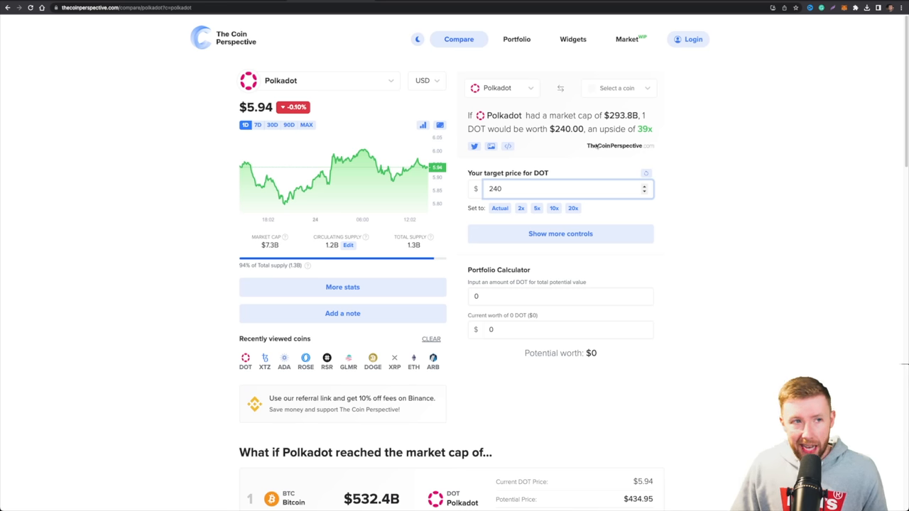